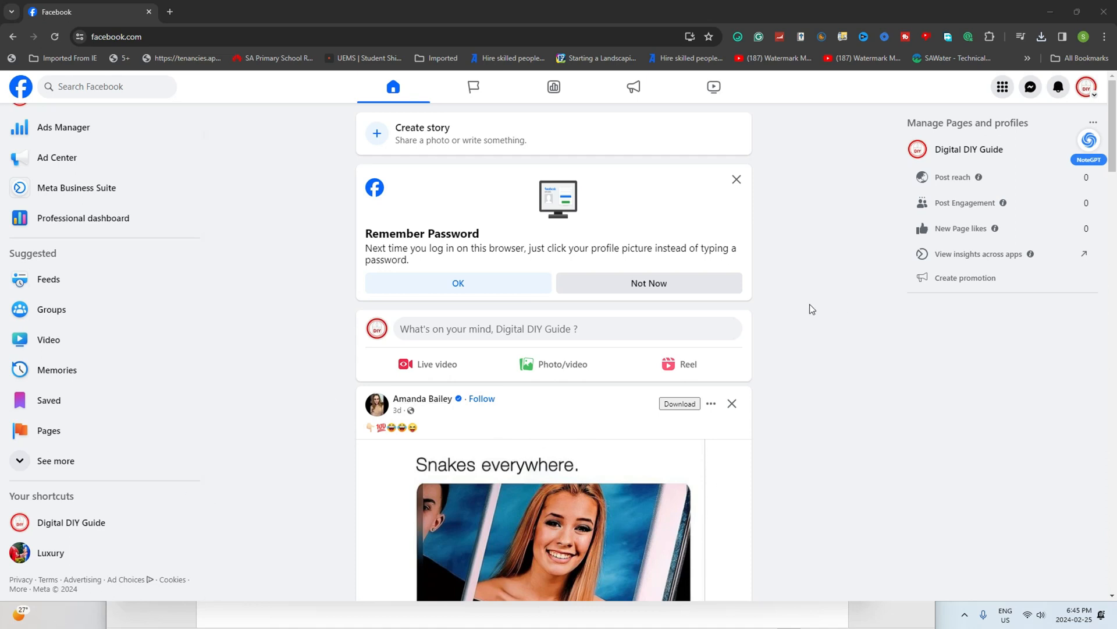
{"action": "mouse_move", "coordinate": [511, 221]}
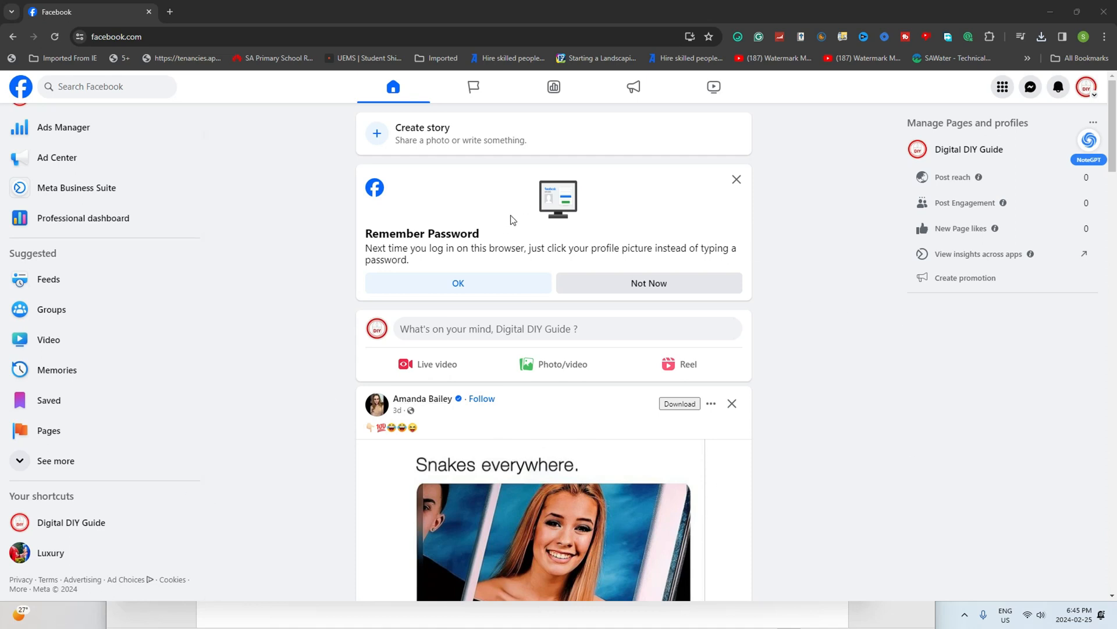
{"action": "mouse_move", "coordinate": [498, 222]}
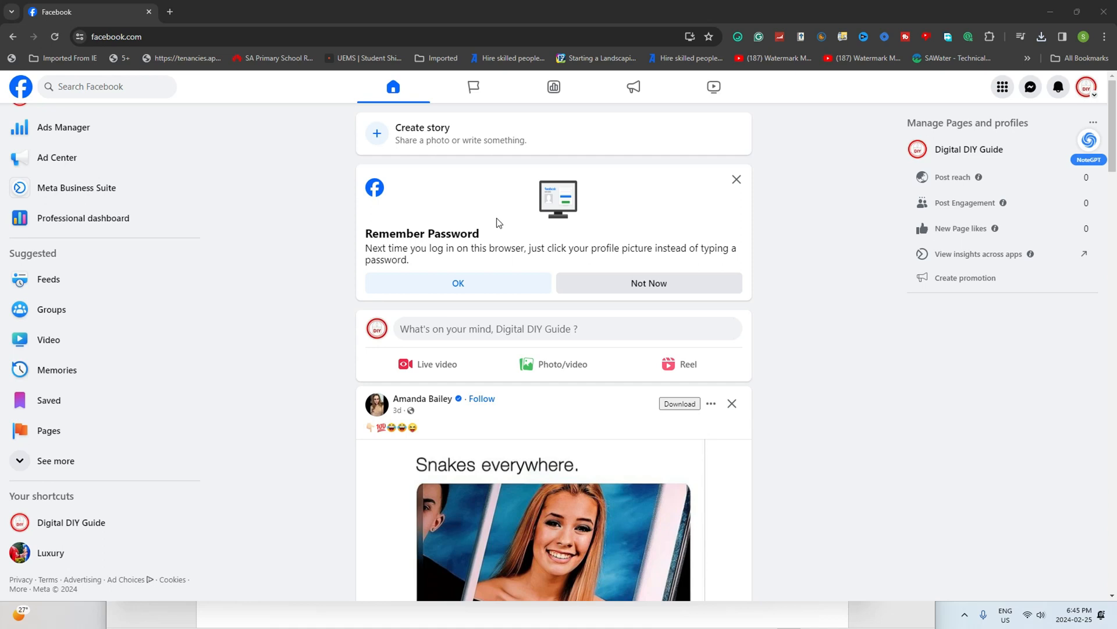
{"action": "mouse_move", "coordinate": [329, 166]}
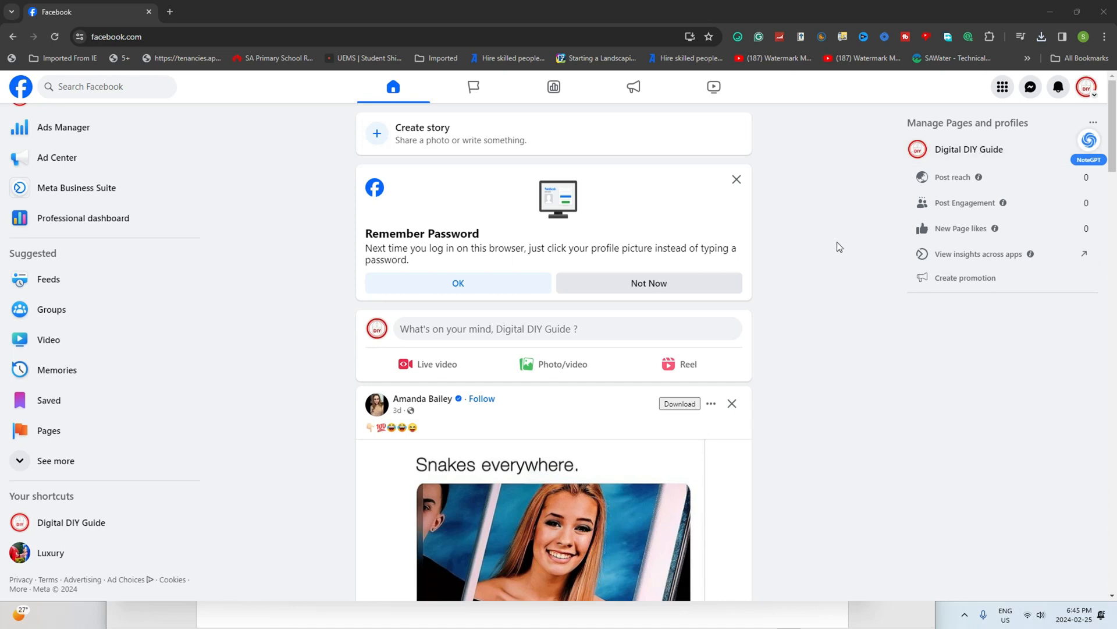
{"action": "mouse_move", "coordinate": [855, 164]}
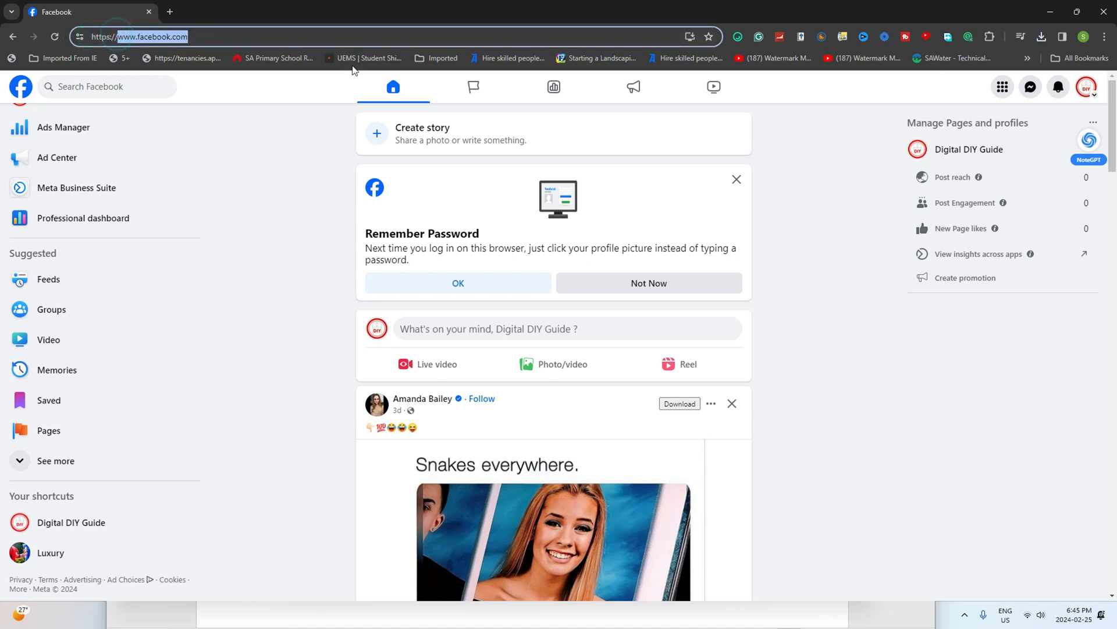
{"action": "mouse_move", "coordinate": [988, 139]}
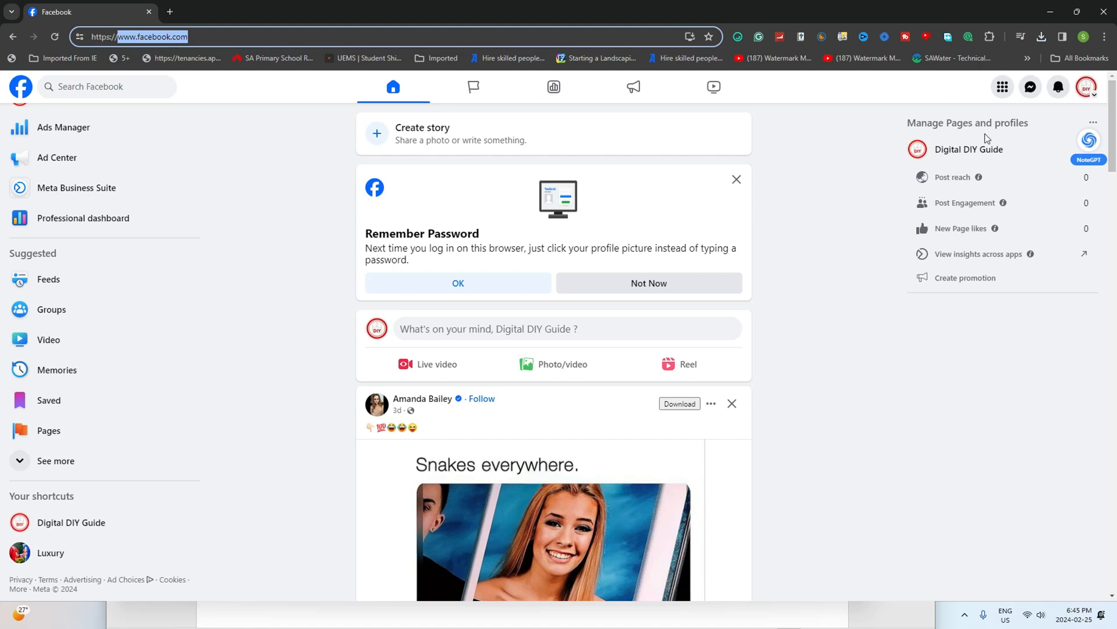
{"action": "mouse_move", "coordinate": [1086, 87]}
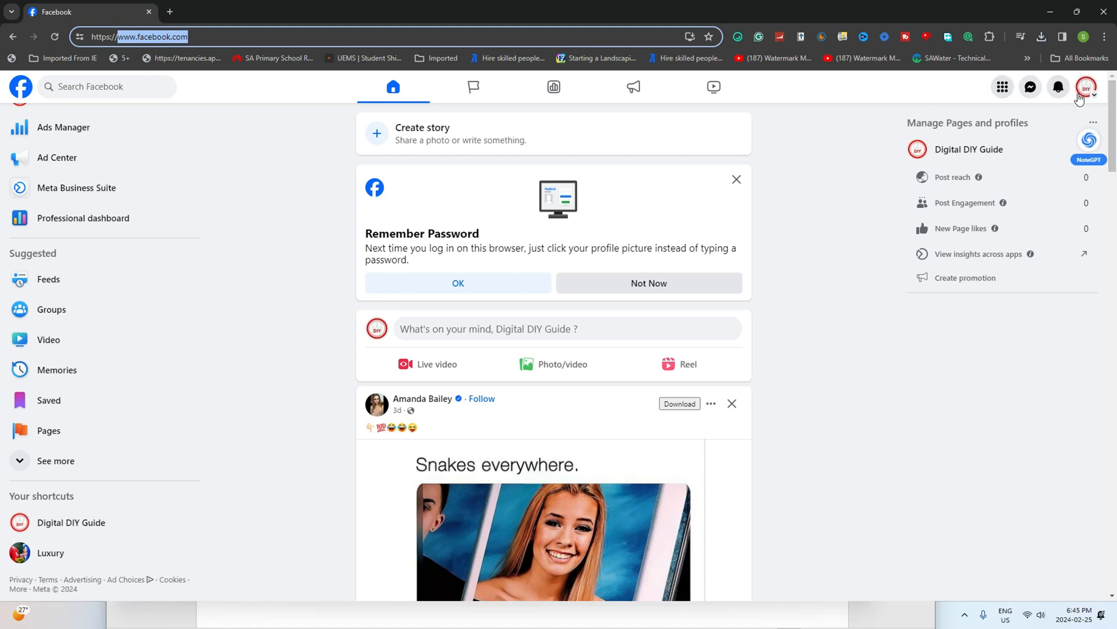
Switch from the personal profile to the Digital DIY Guide Page via the profile menu
{"action": "left_click", "coordinate": [1087, 87]}
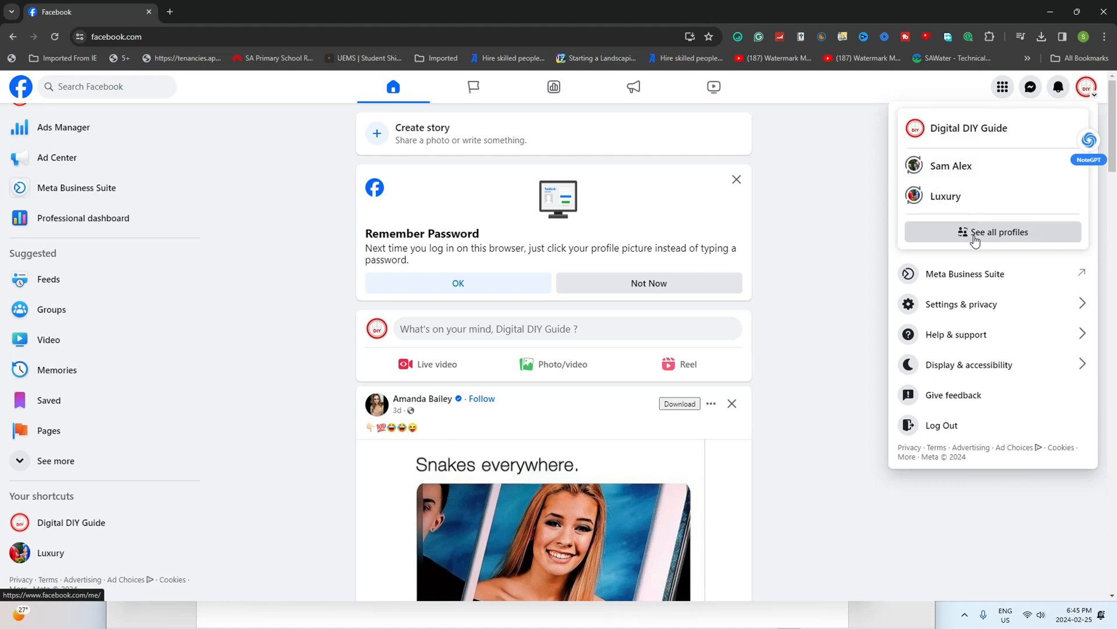
{"action": "mouse_move", "coordinate": [977, 236]}
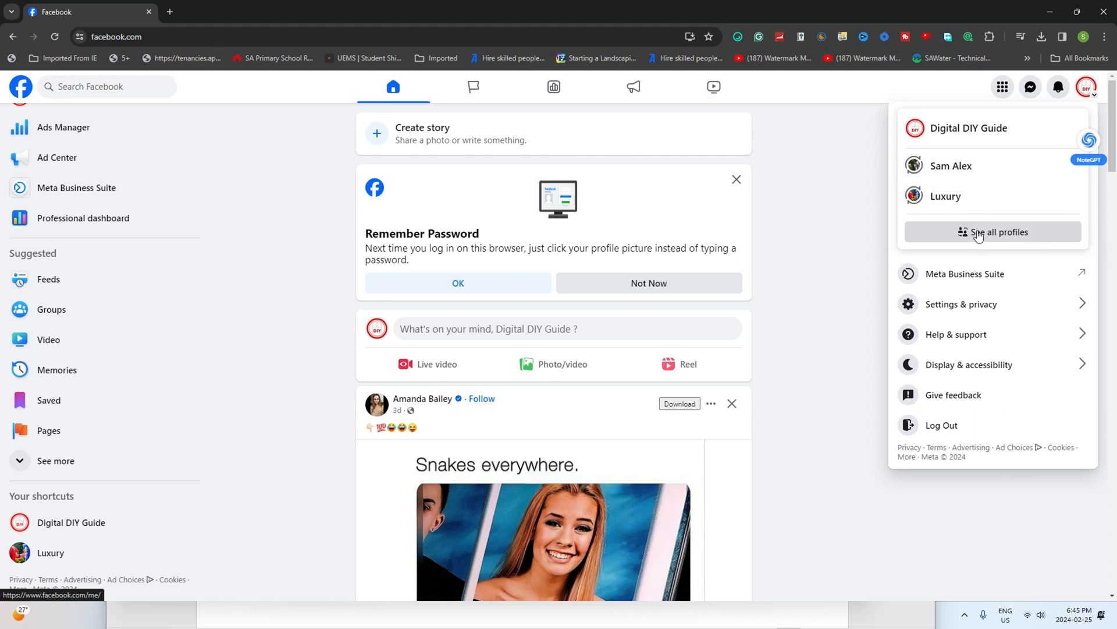
{"action": "mouse_move", "coordinate": [968, 127]}
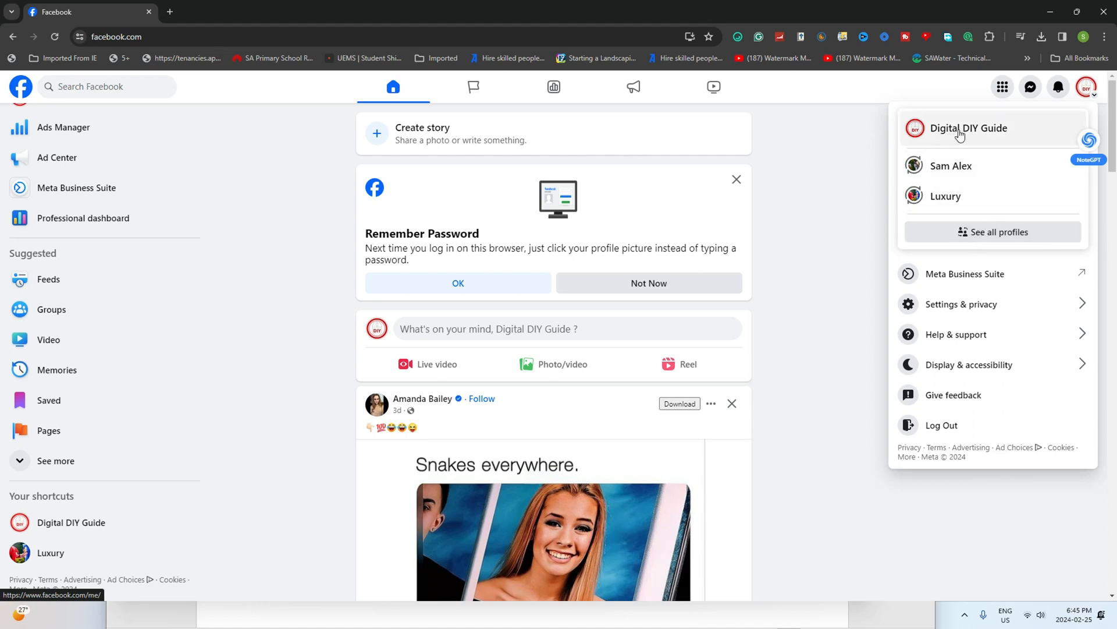
{"action": "mouse_move", "coordinate": [964, 136]}
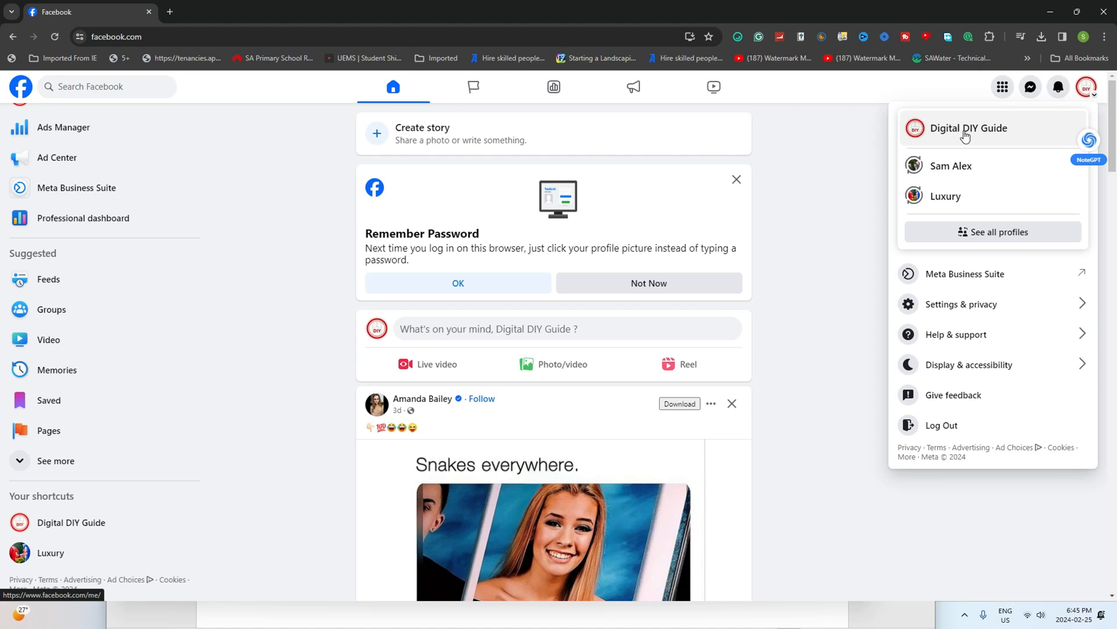
{"action": "left_click", "coordinate": [968, 128]}
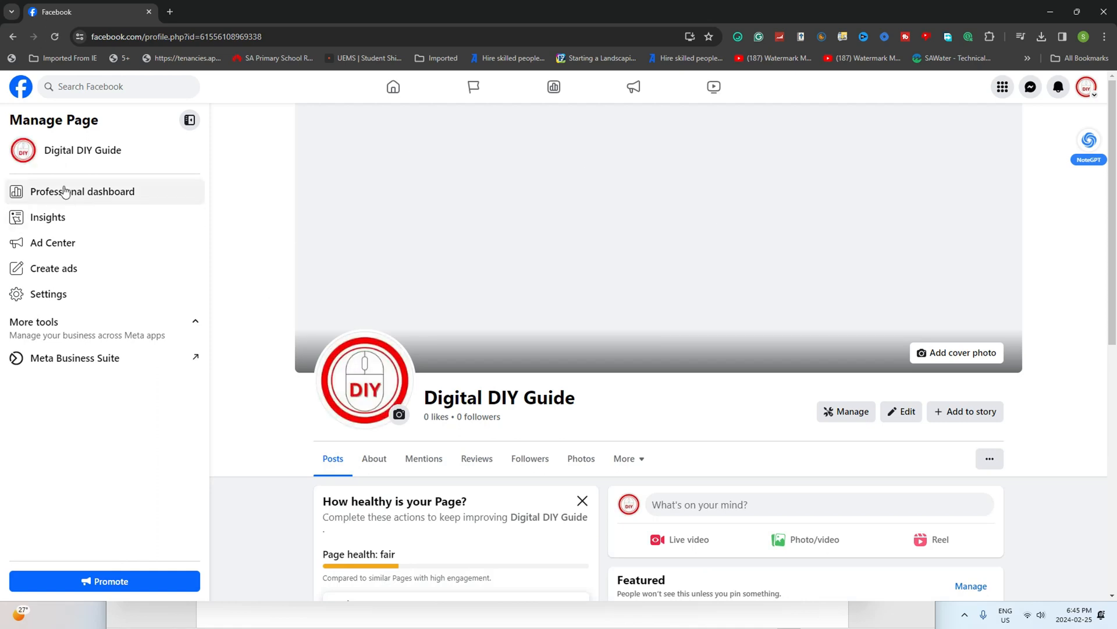
{"action": "mouse_move", "coordinate": [83, 191]}
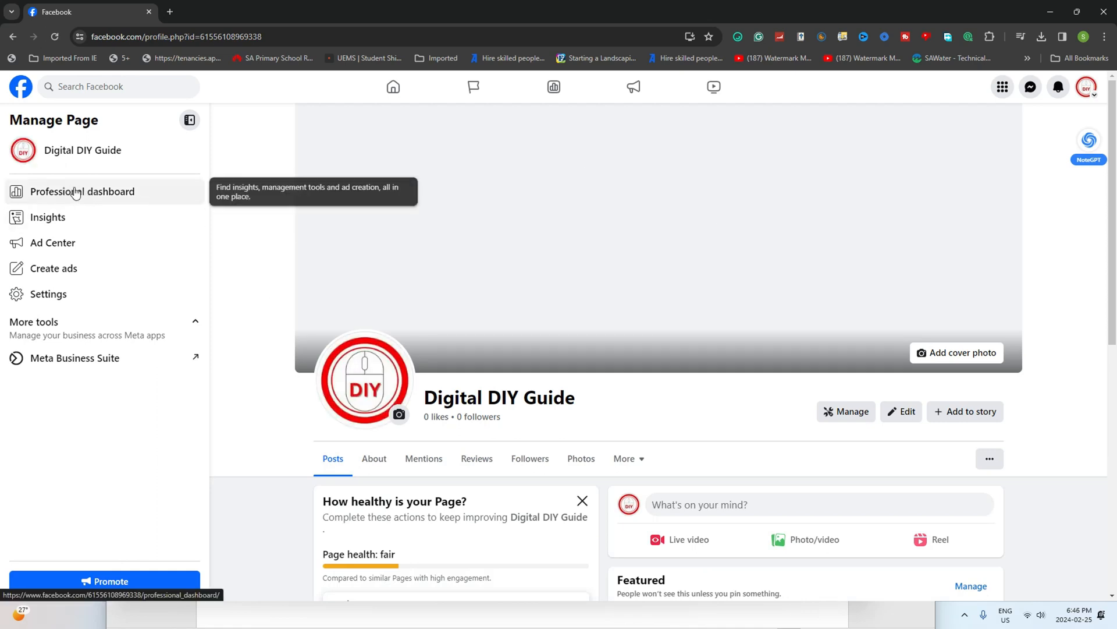
Open Professional dashboard from the Digital DIY Guide Manage Page sidebar
{"action": "left_click", "coordinate": [82, 191]}
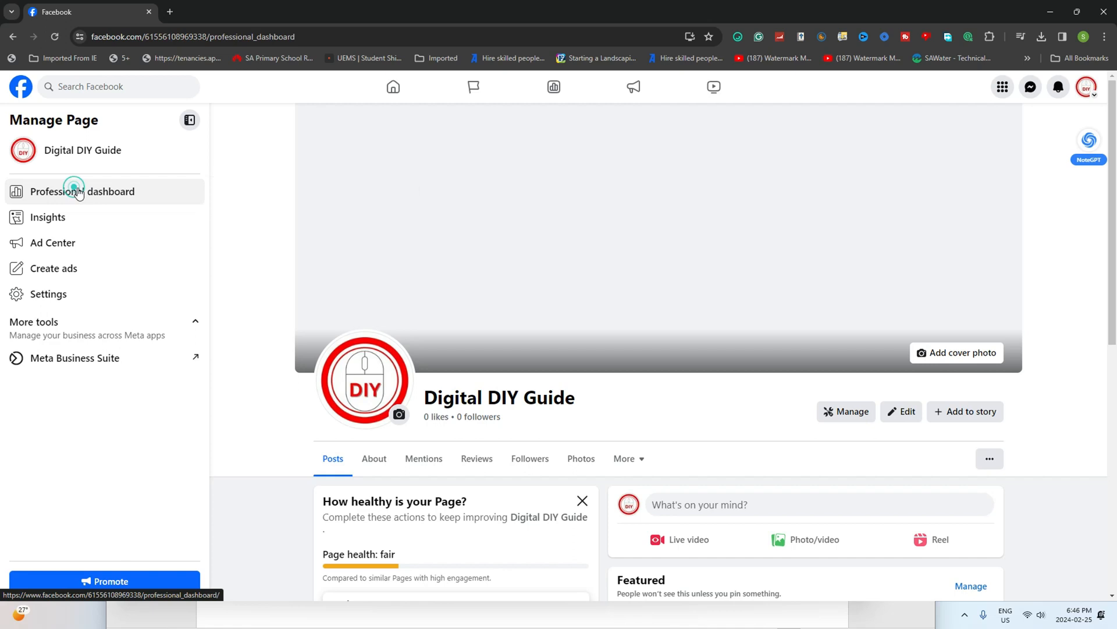
{"action": "left_click", "coordinate": [82, 190]}
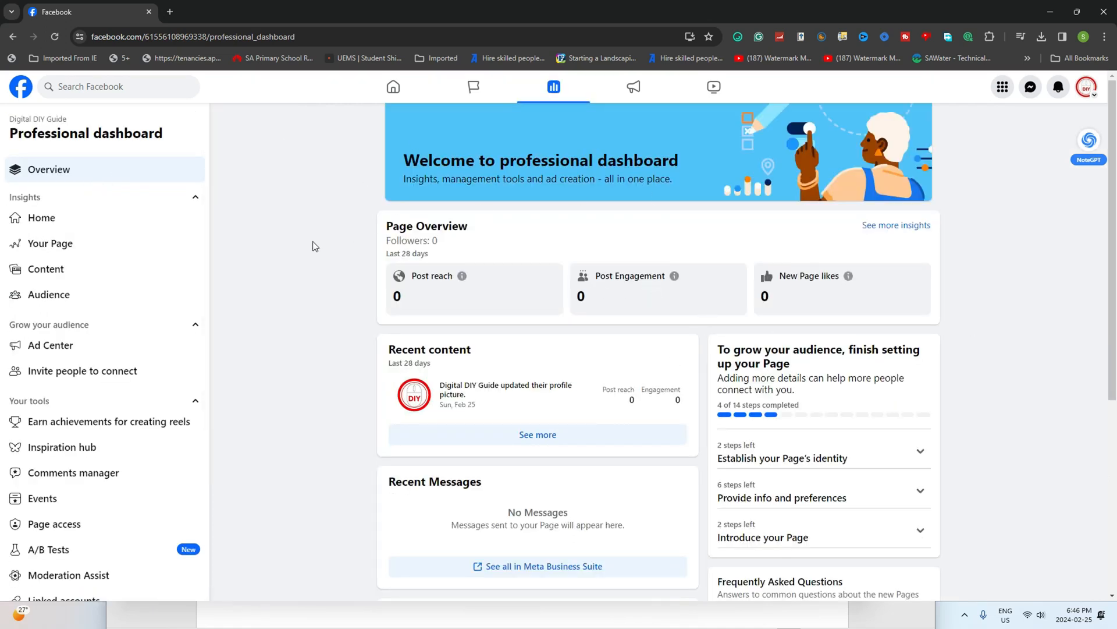
{"action": "mouse_move", "coordinate": [86, 243]}
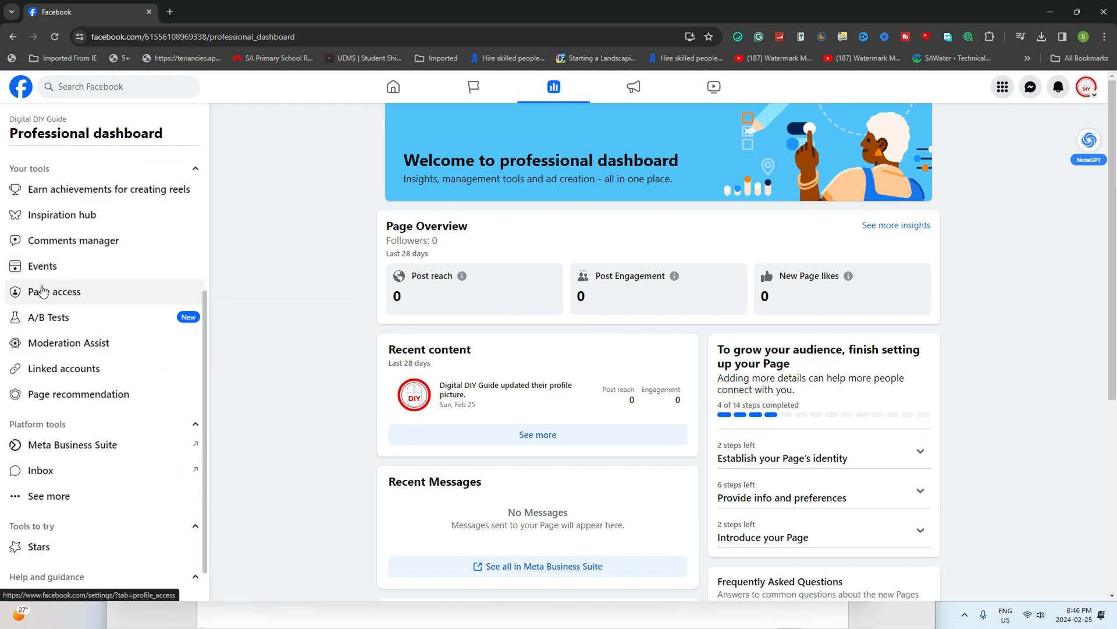
Open Page access under Your tools in the dashboard sidebar
{"action": "left_click", "coordinate": [54, 292]}
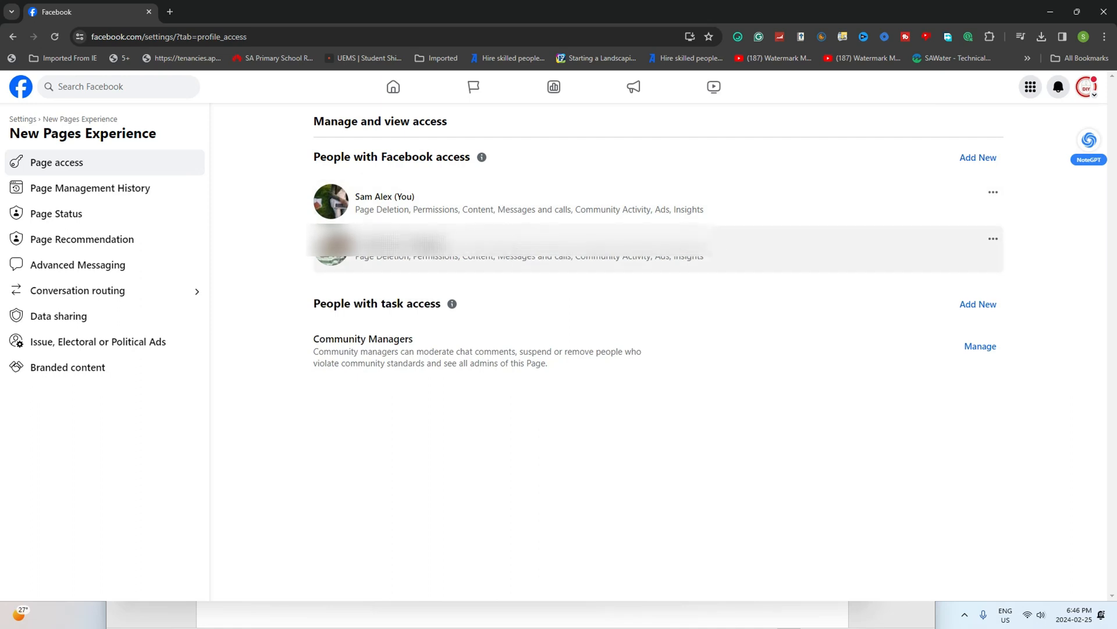
{"action": "mouse_move", "coordinate": [983, 237]}
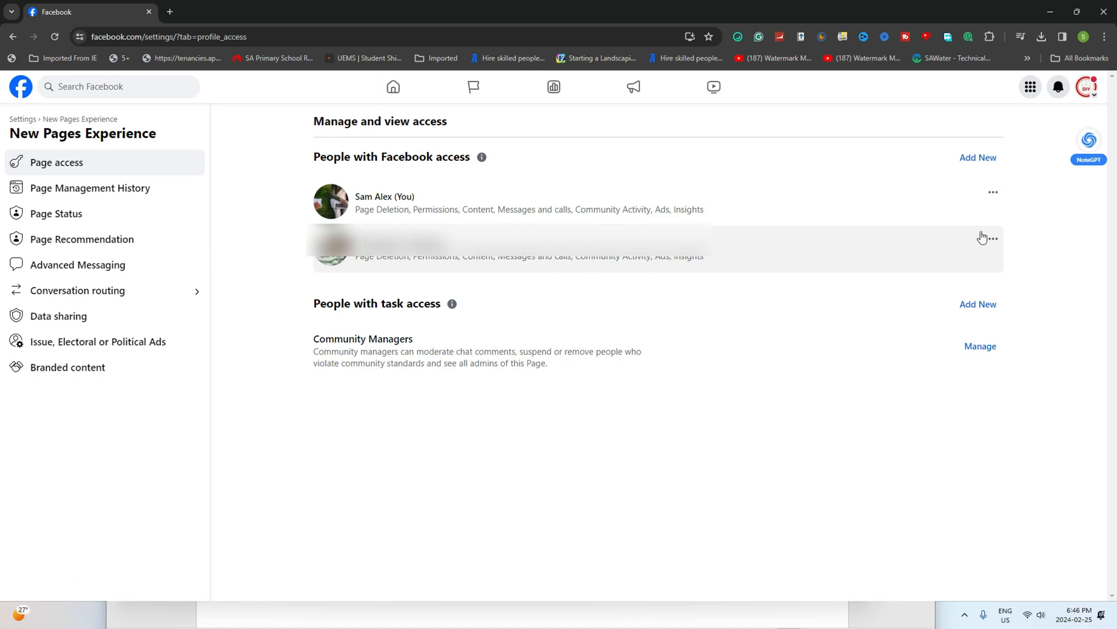
Choose Remove access from the second person's options under People with Facebook access
{"action": "left_click", "coordinate": [991, 238]}
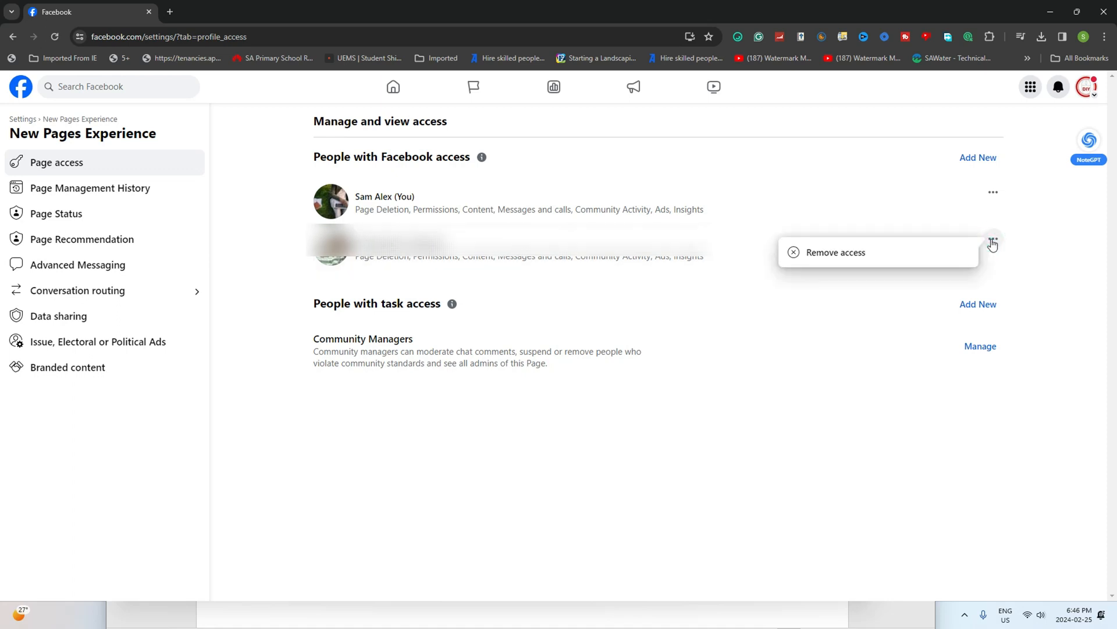
{"action": "mouse_move", "coordinate": [825, 257]}
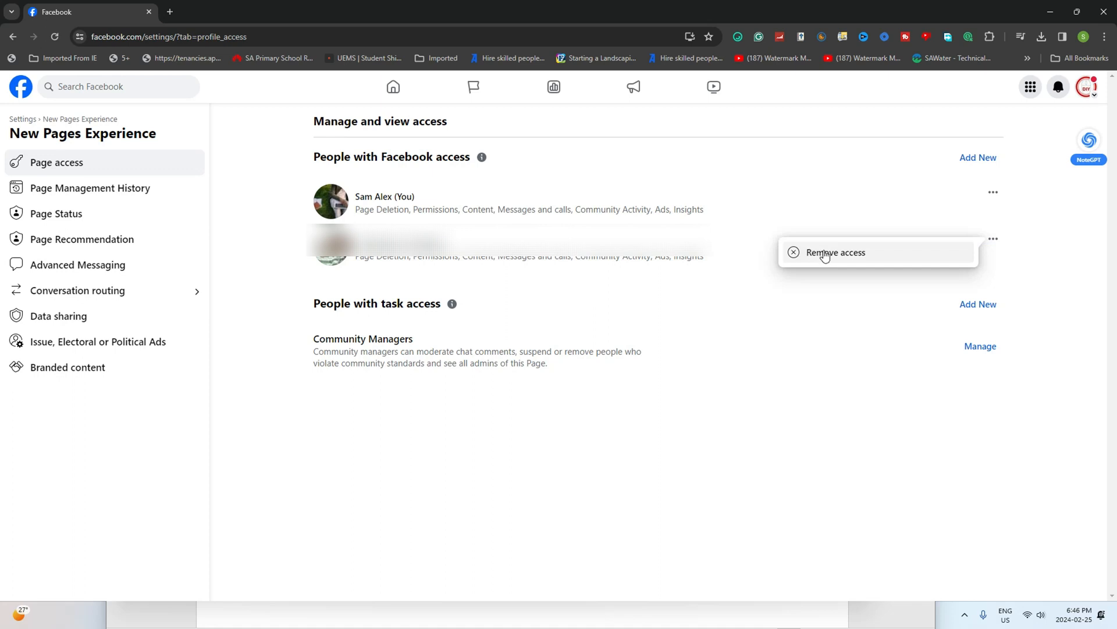
{"action": "left_click", "coordinate": [835, 252]}
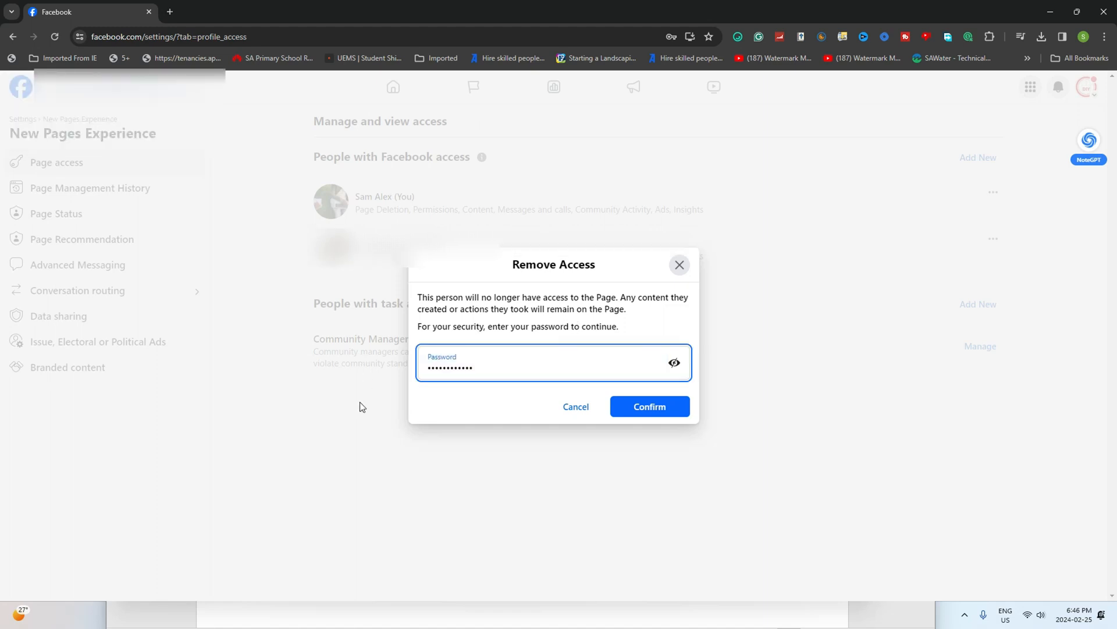
Confirm the second admin's removal and decline the browser's password update offer
{"action": "left_click", "coordinate": [648, 406]}
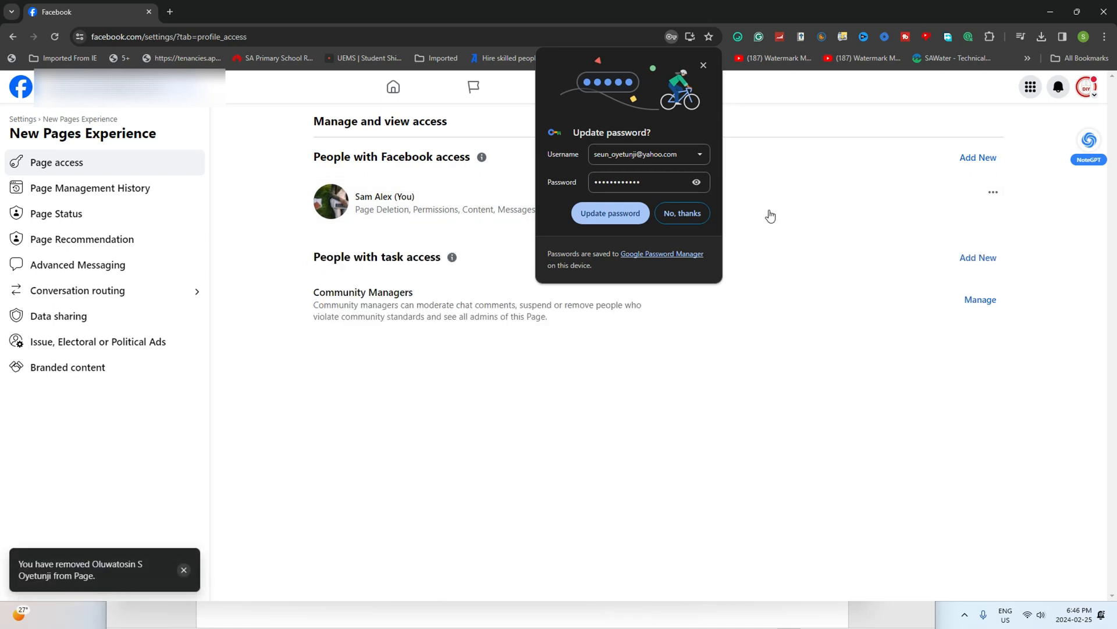
{"action": "left_click", "coordinate": [682, 213]}
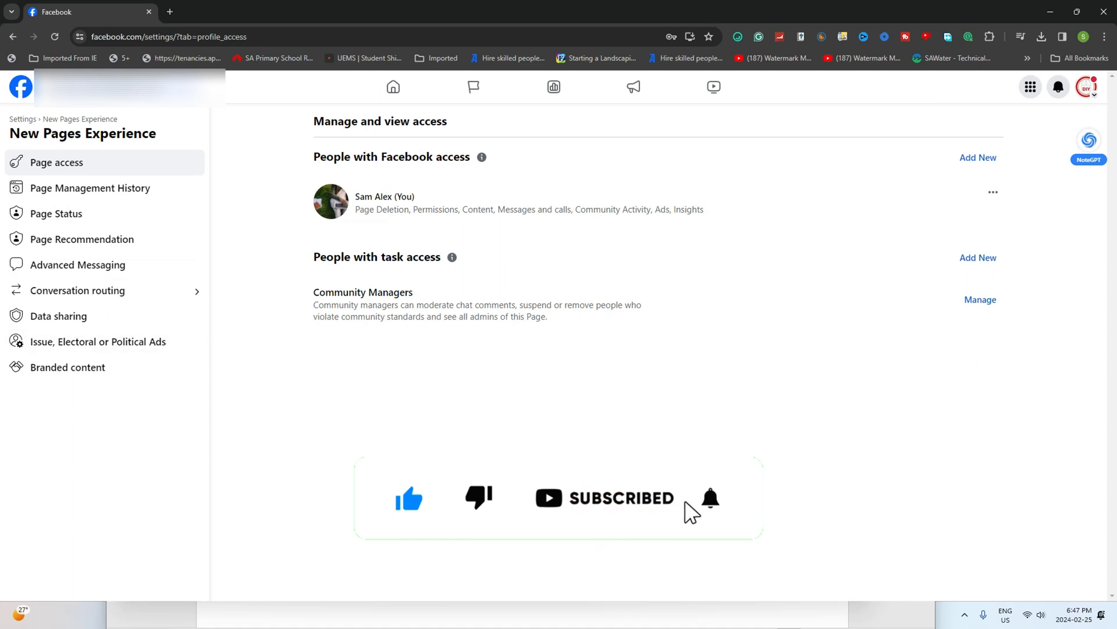
{"action": "left_click", "coordinate": [710, 498]}
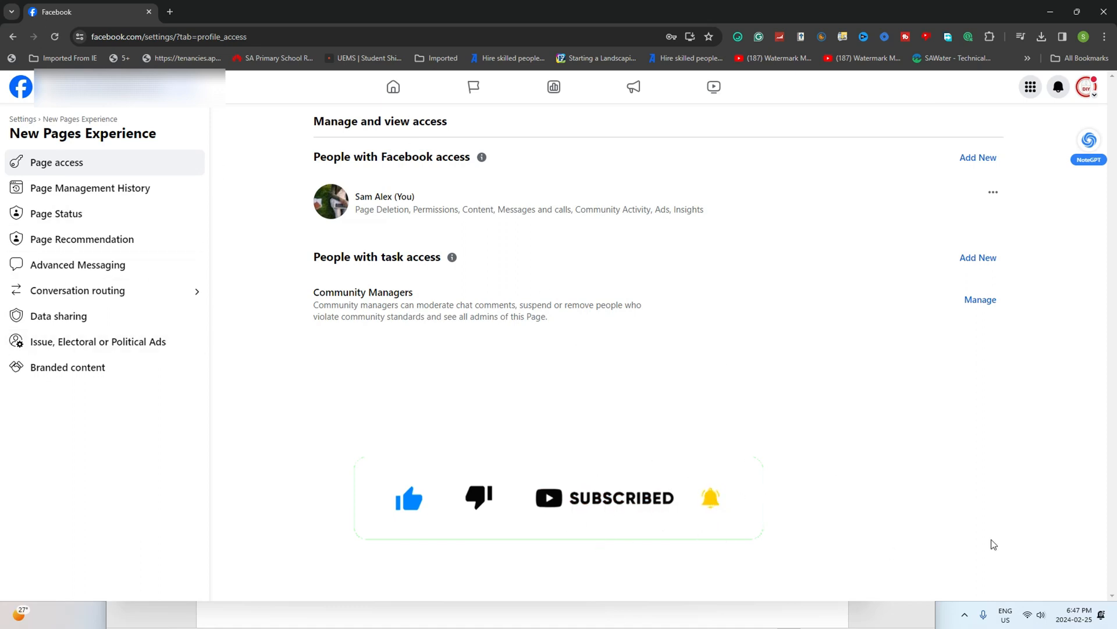